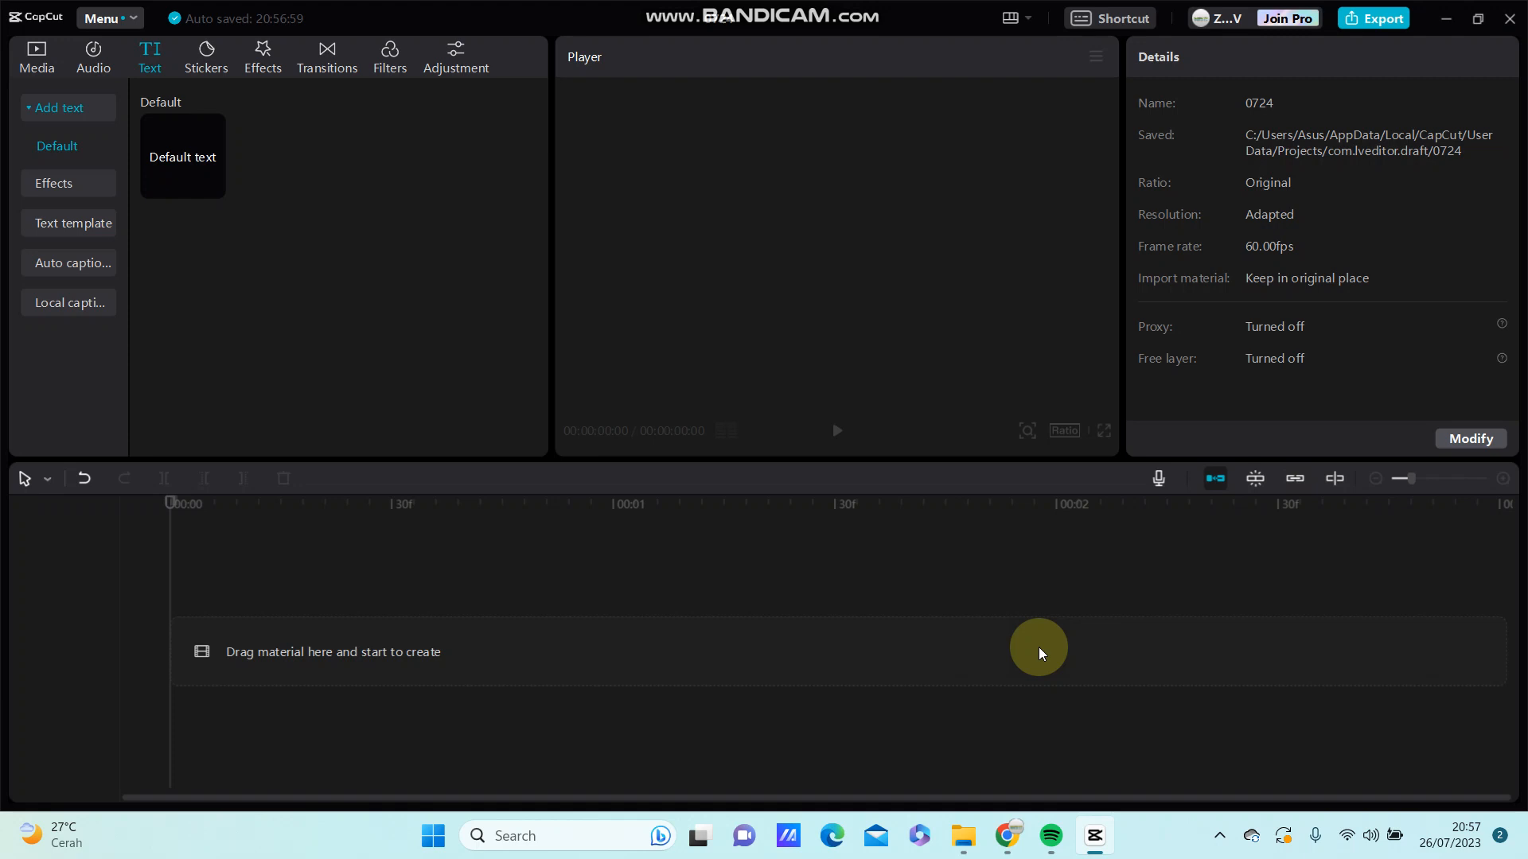
mouse_move(1023, 629)
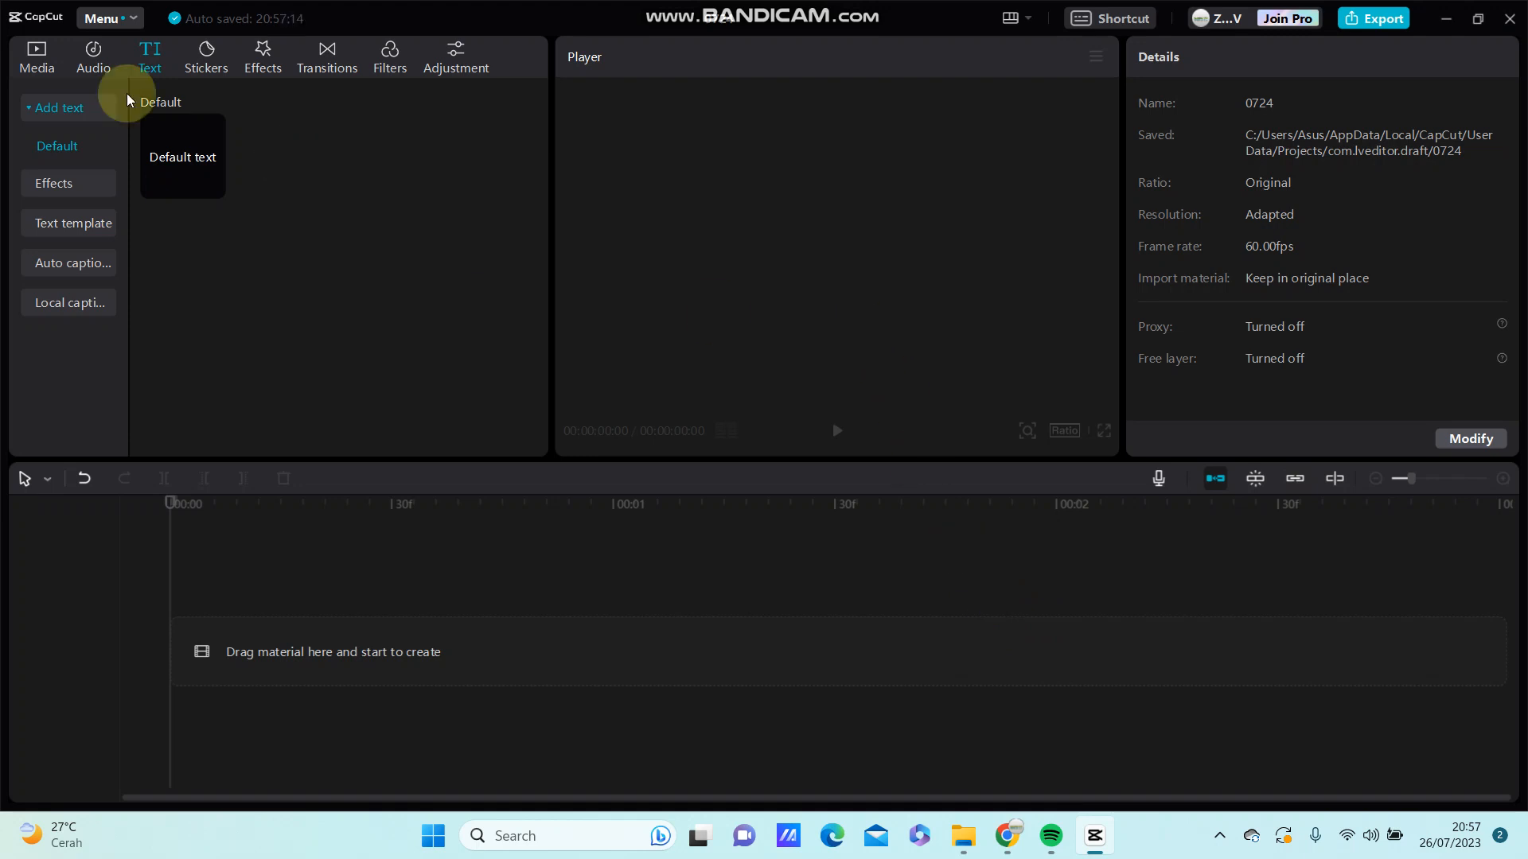
Show the project's imported media files in the Media panel
click(35, 56)
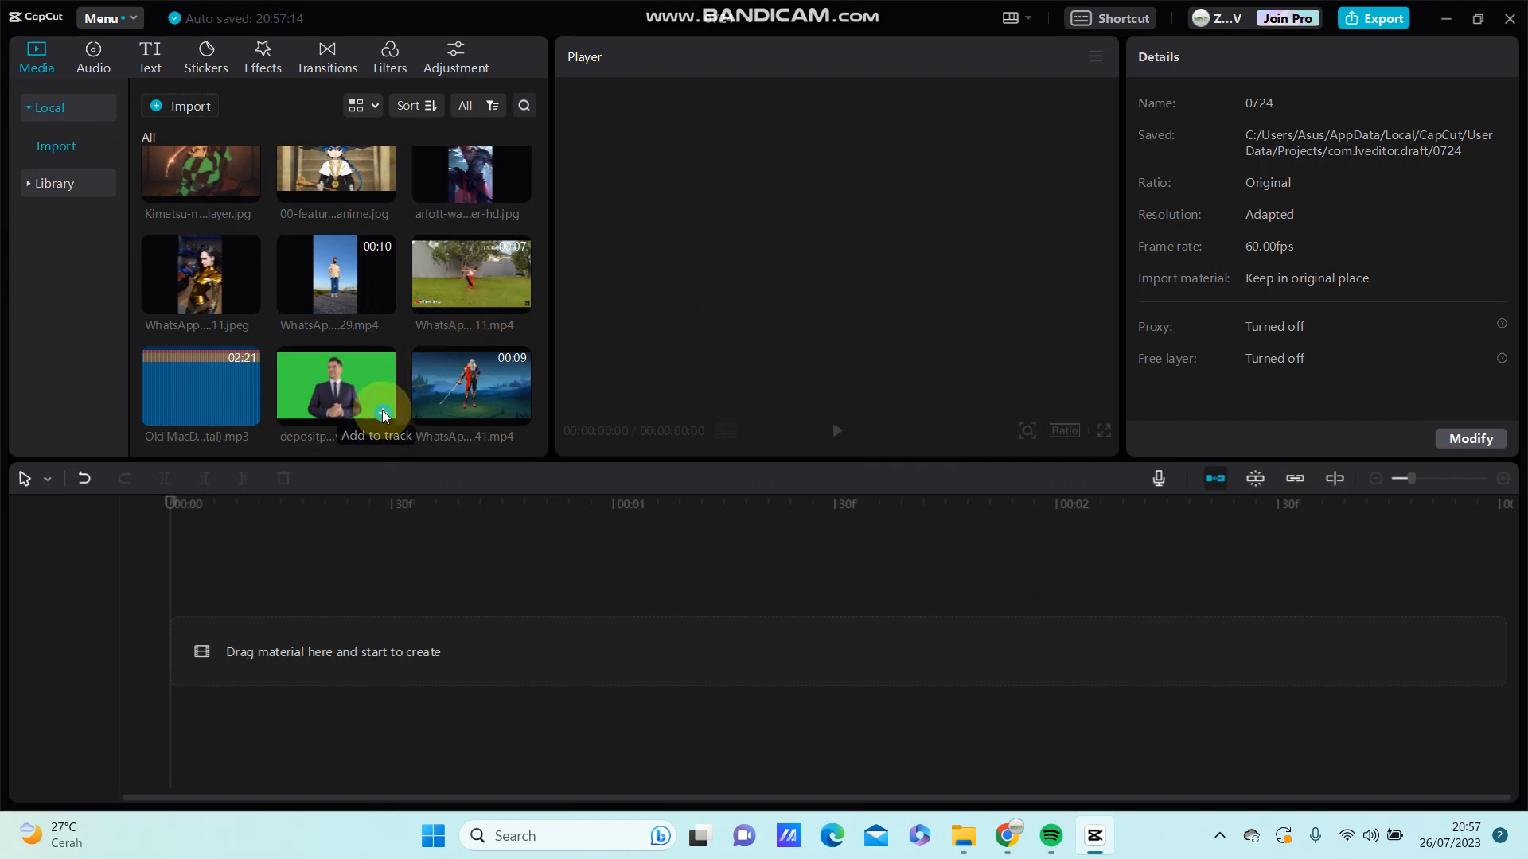
Add the green-screen businessman clip to the empty timeline
click(383, 413)
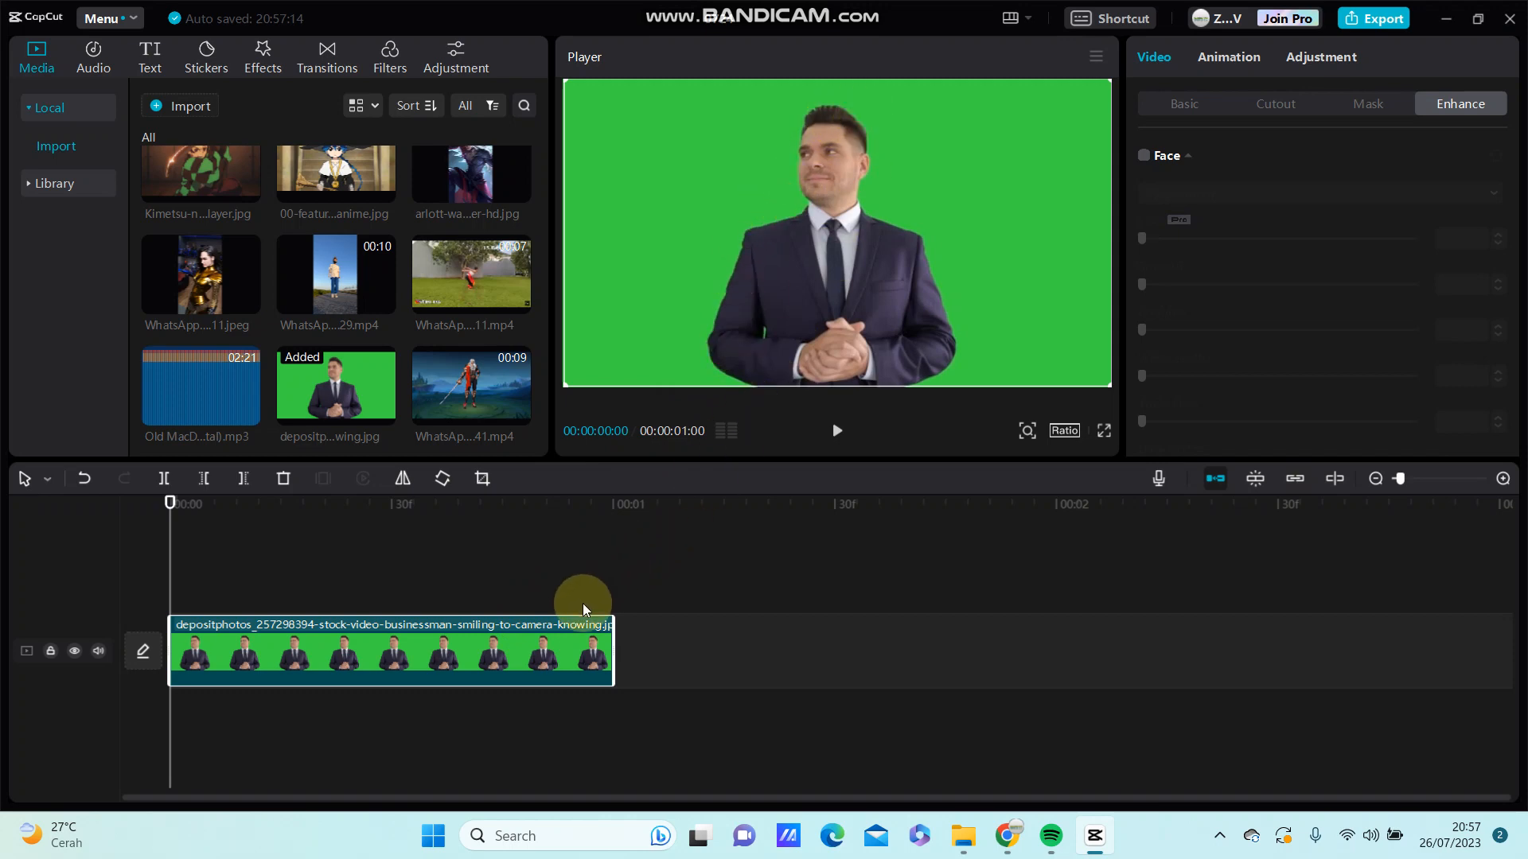
mouse_move(1250, 136)
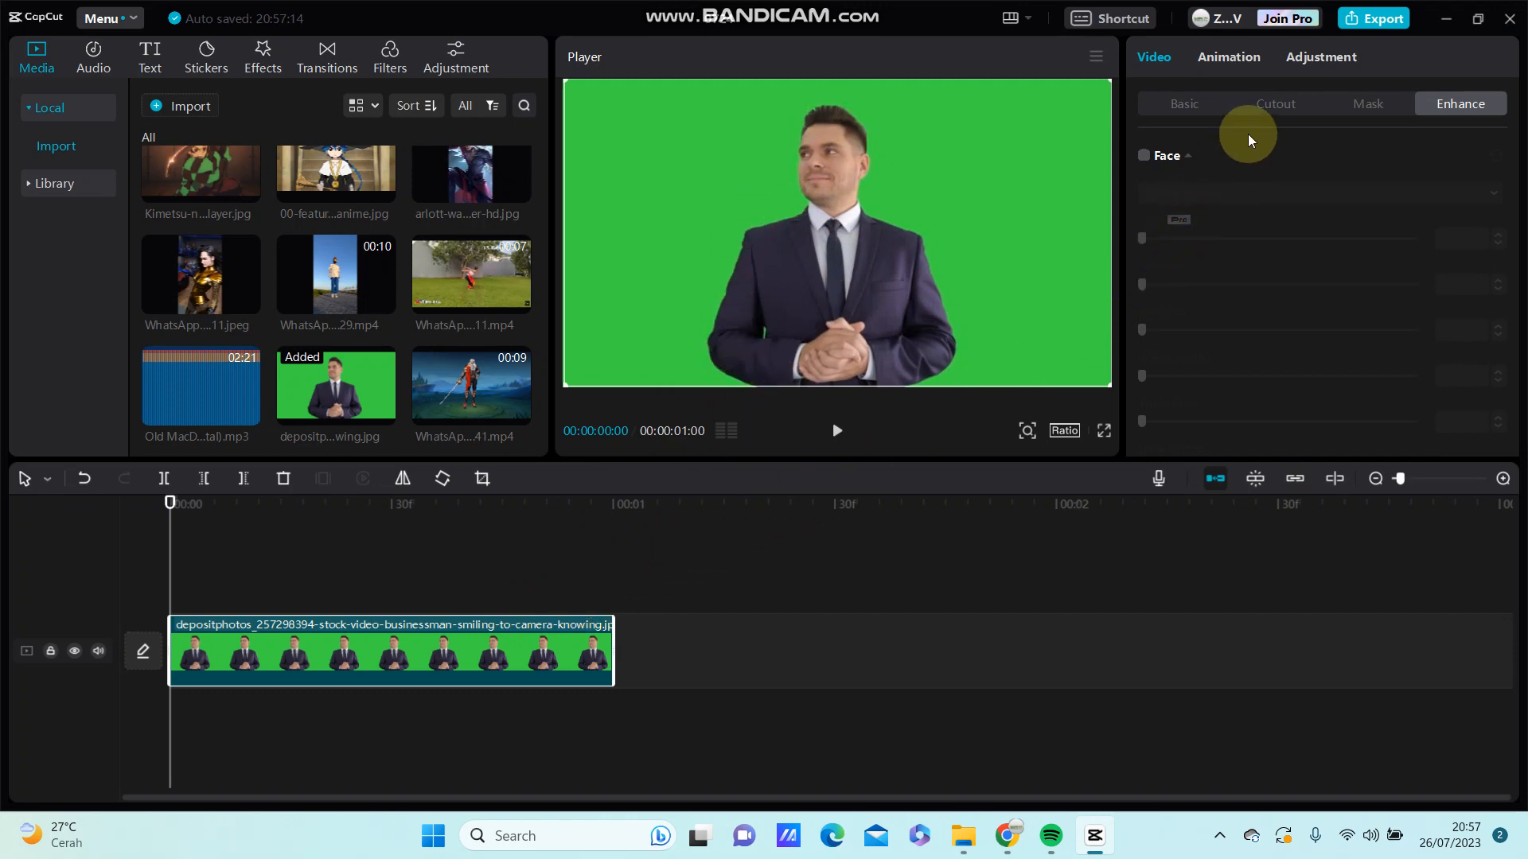
Enable Chroma key under the clip's Cutout settings, green as key colour
click(1275, 104)
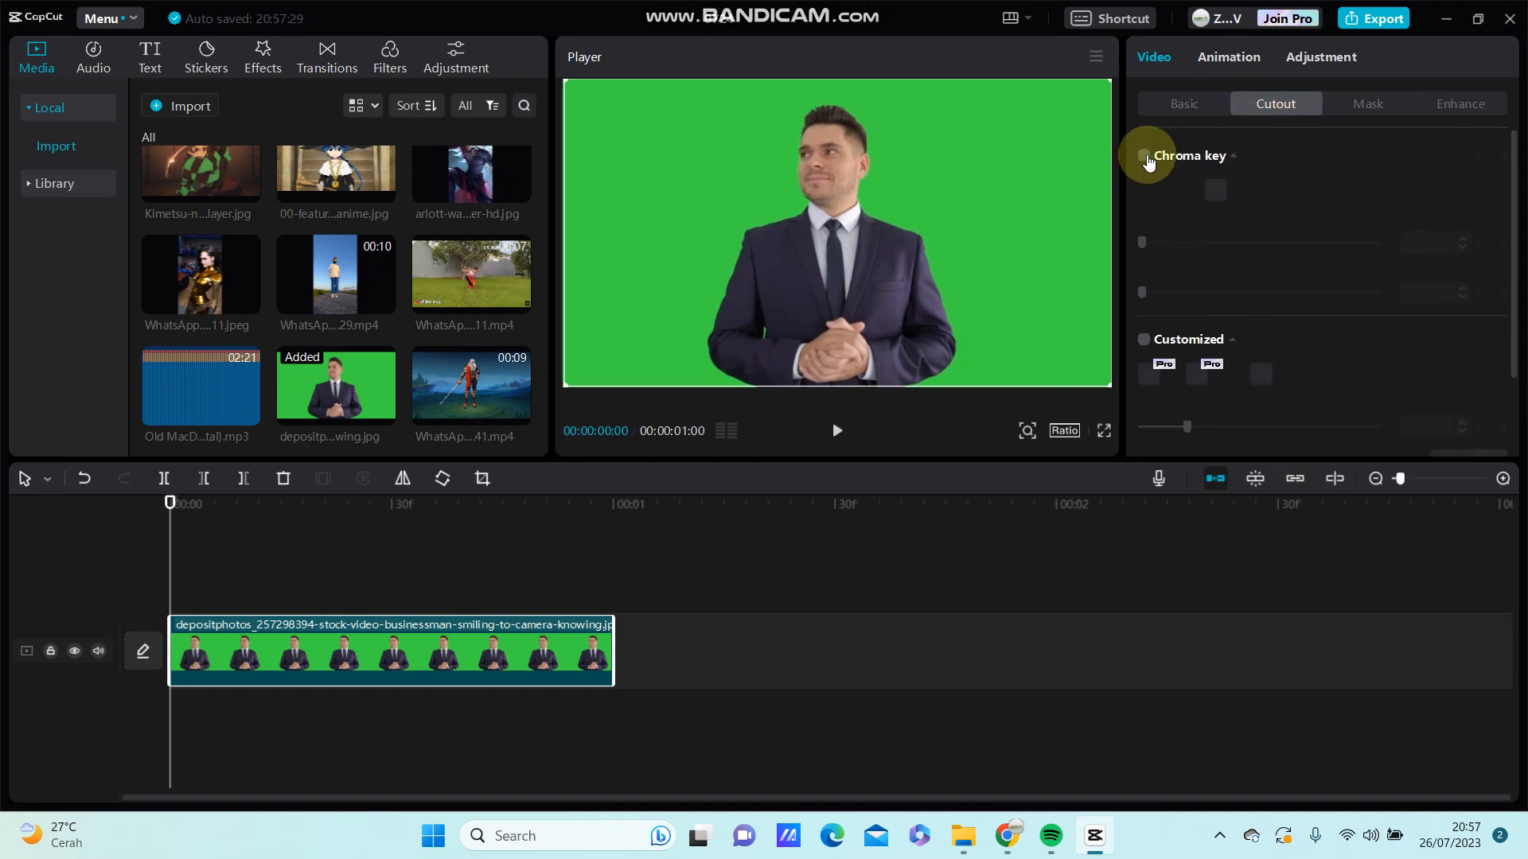
click(1144, 155)
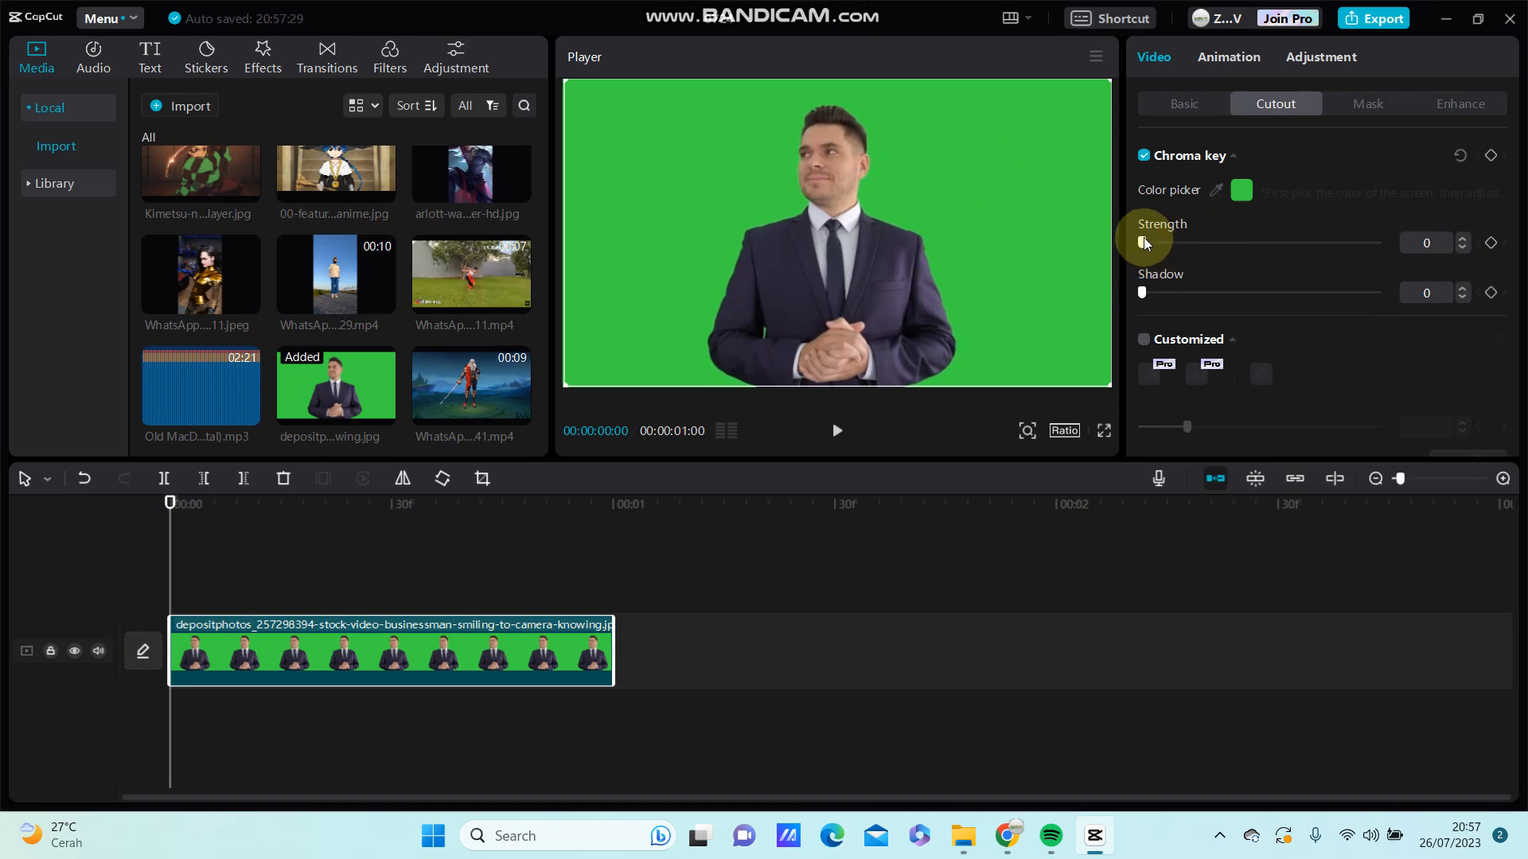
Raise chroma key strength to 58 and shadow to 49 to clear the green background
drag(1141, 242, 1185, 243)
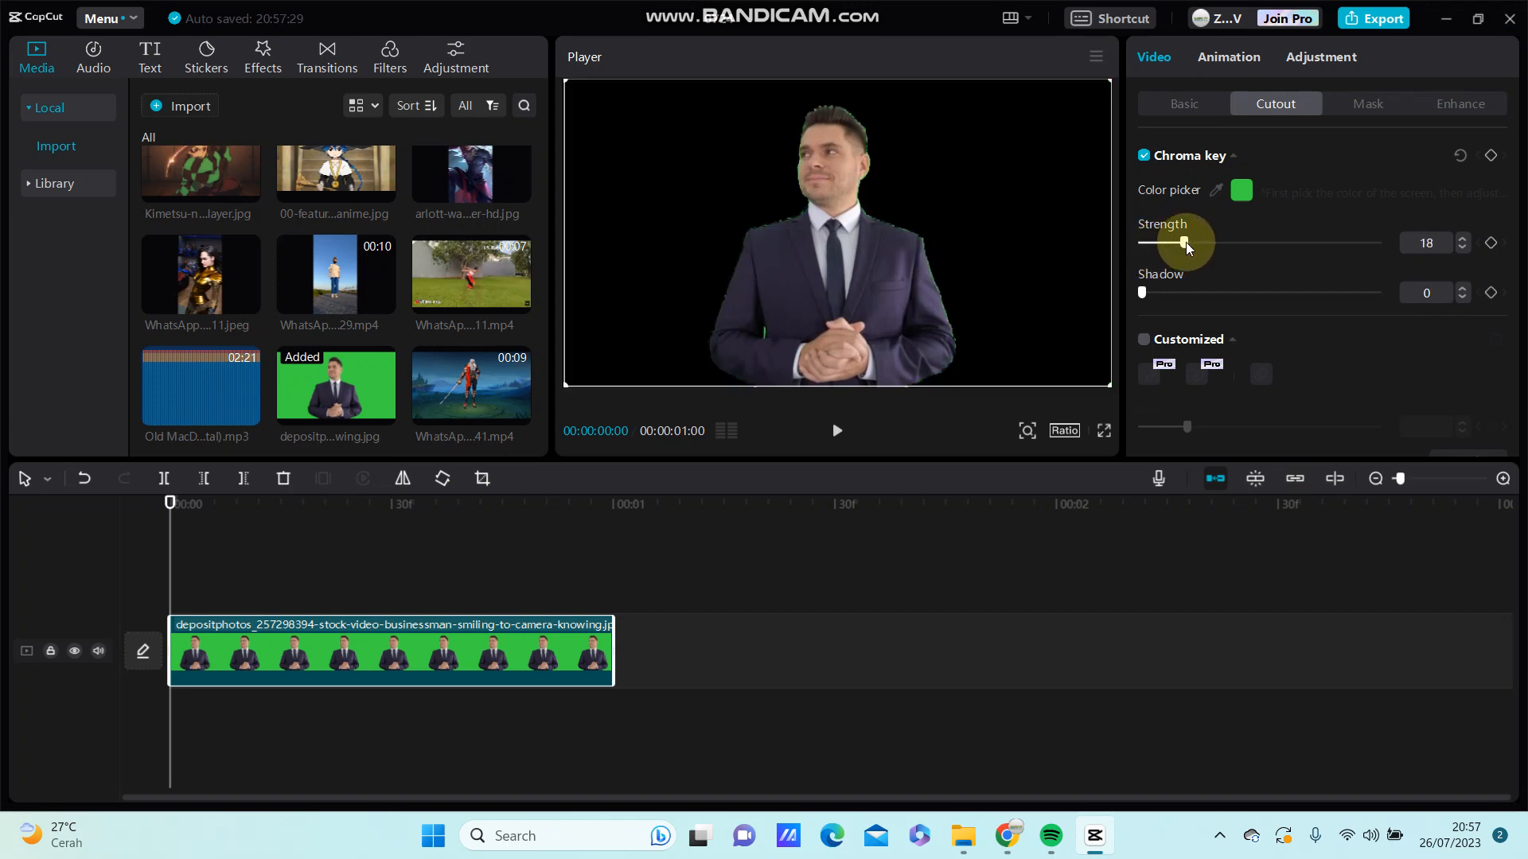
drag(1185, 243, 1272, 242)
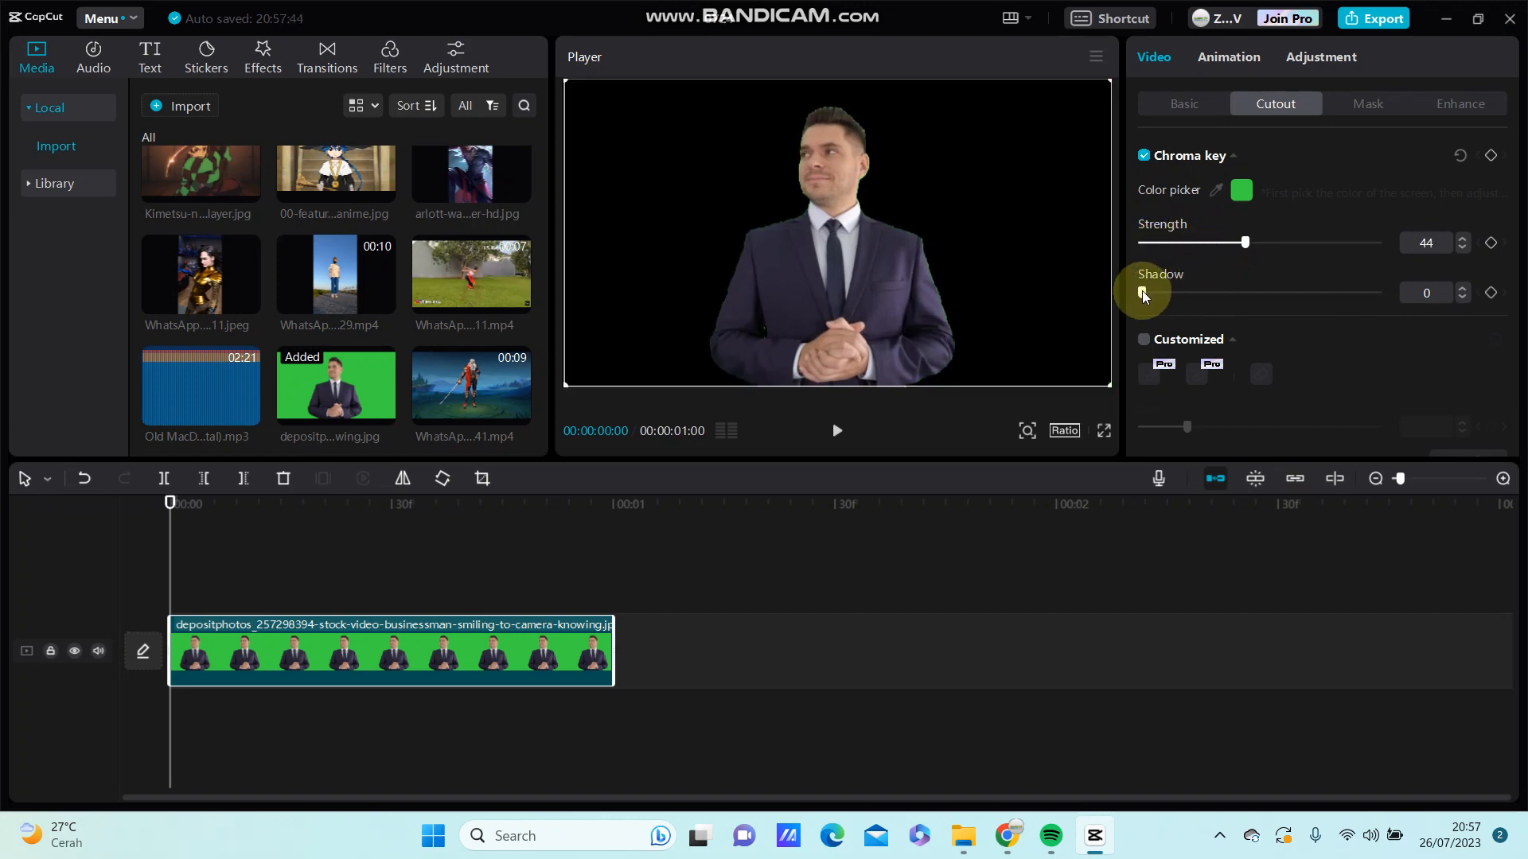
drag(1149, 292, 1200, 292)
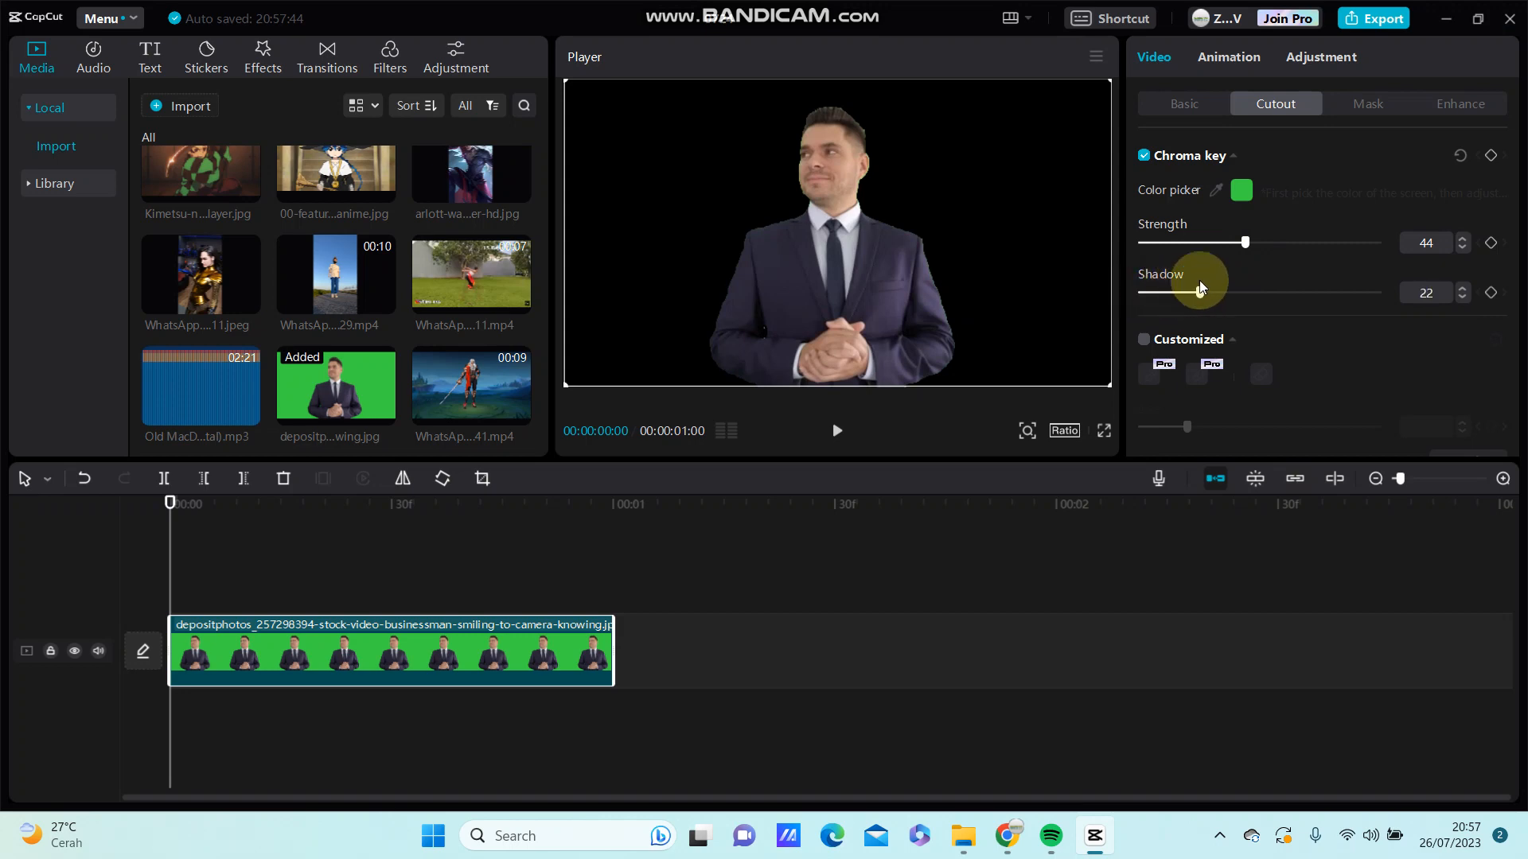
drag(1245, 242, 1259, 242)
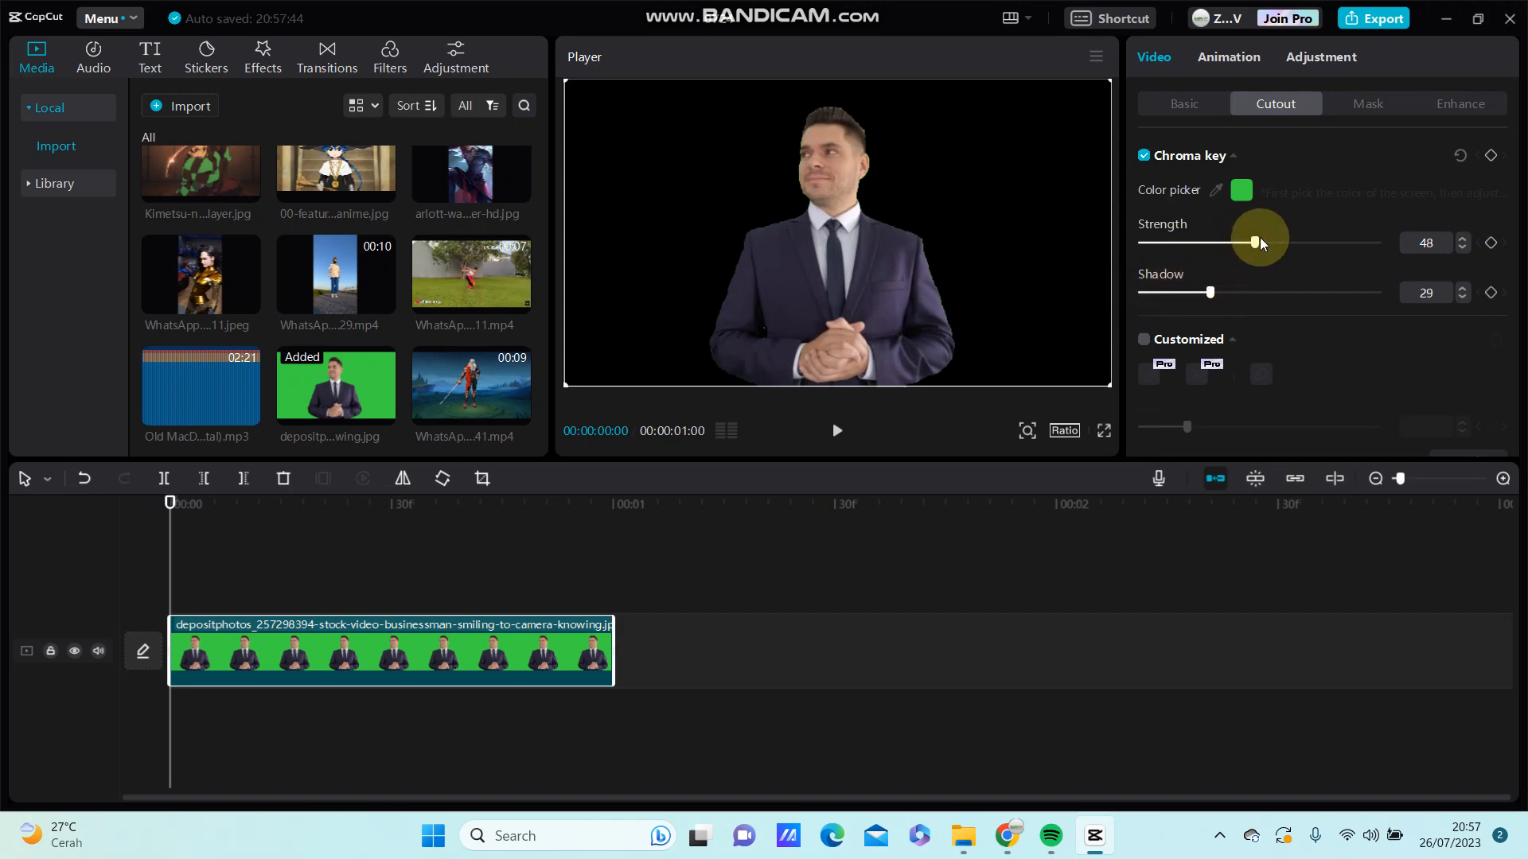
drag(1257, 243, 1280, 243)
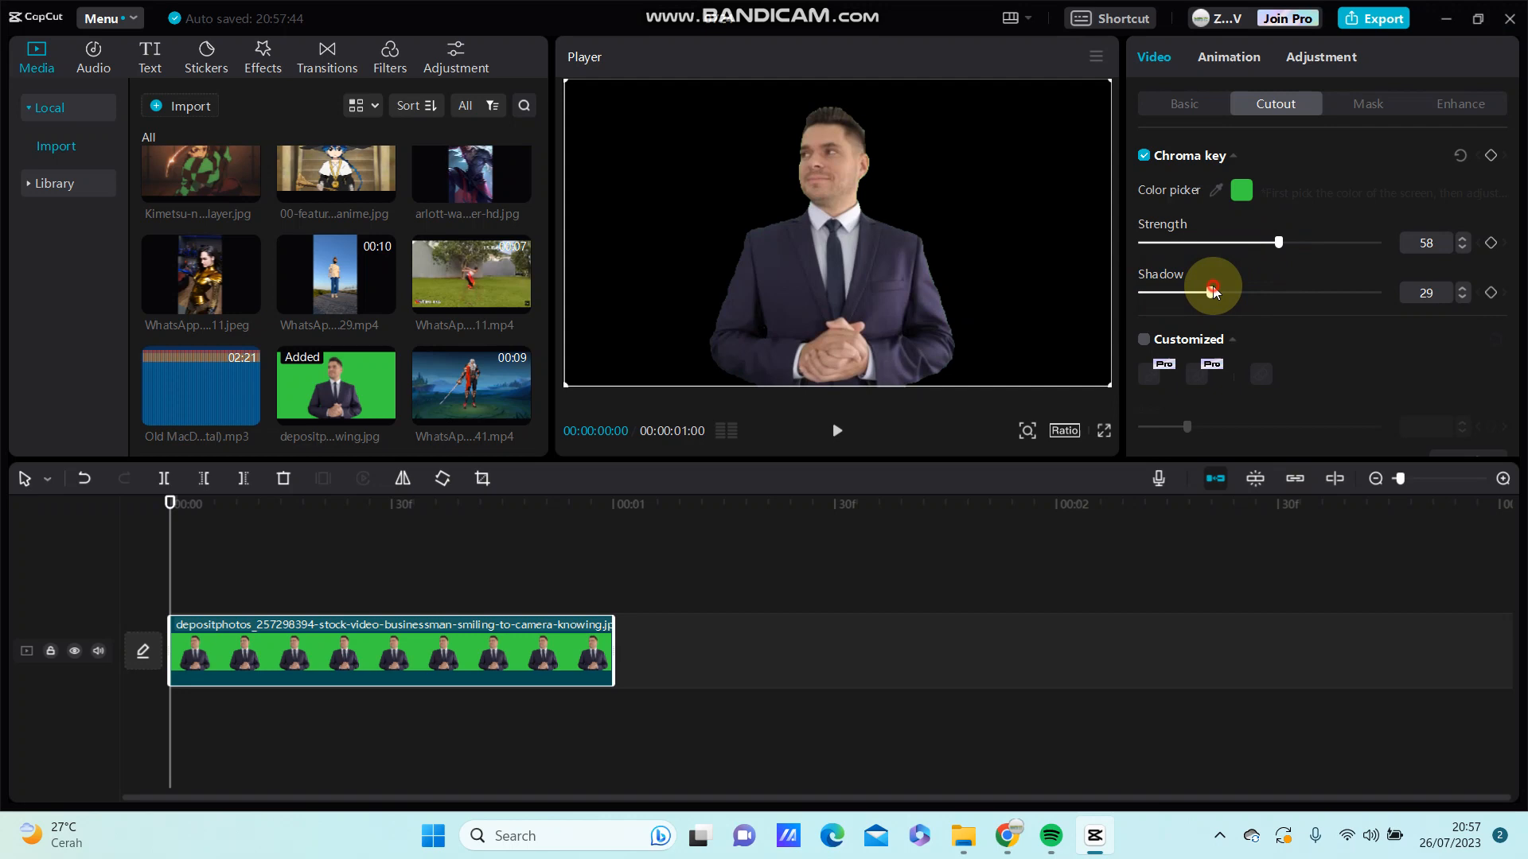
drag(1211, 292, 1177, 292)
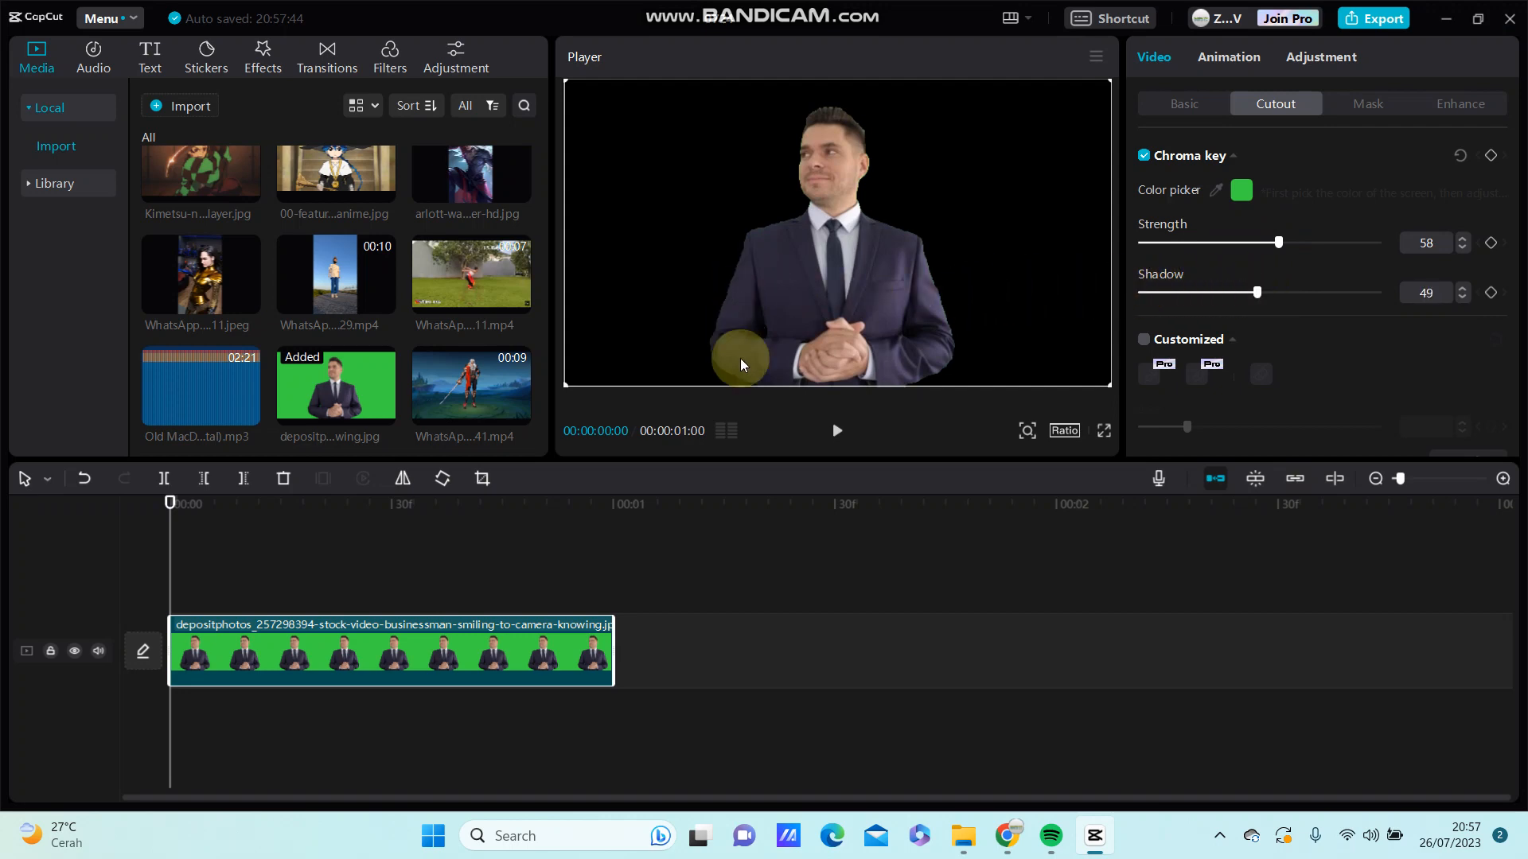
mouse_move(721, 317)
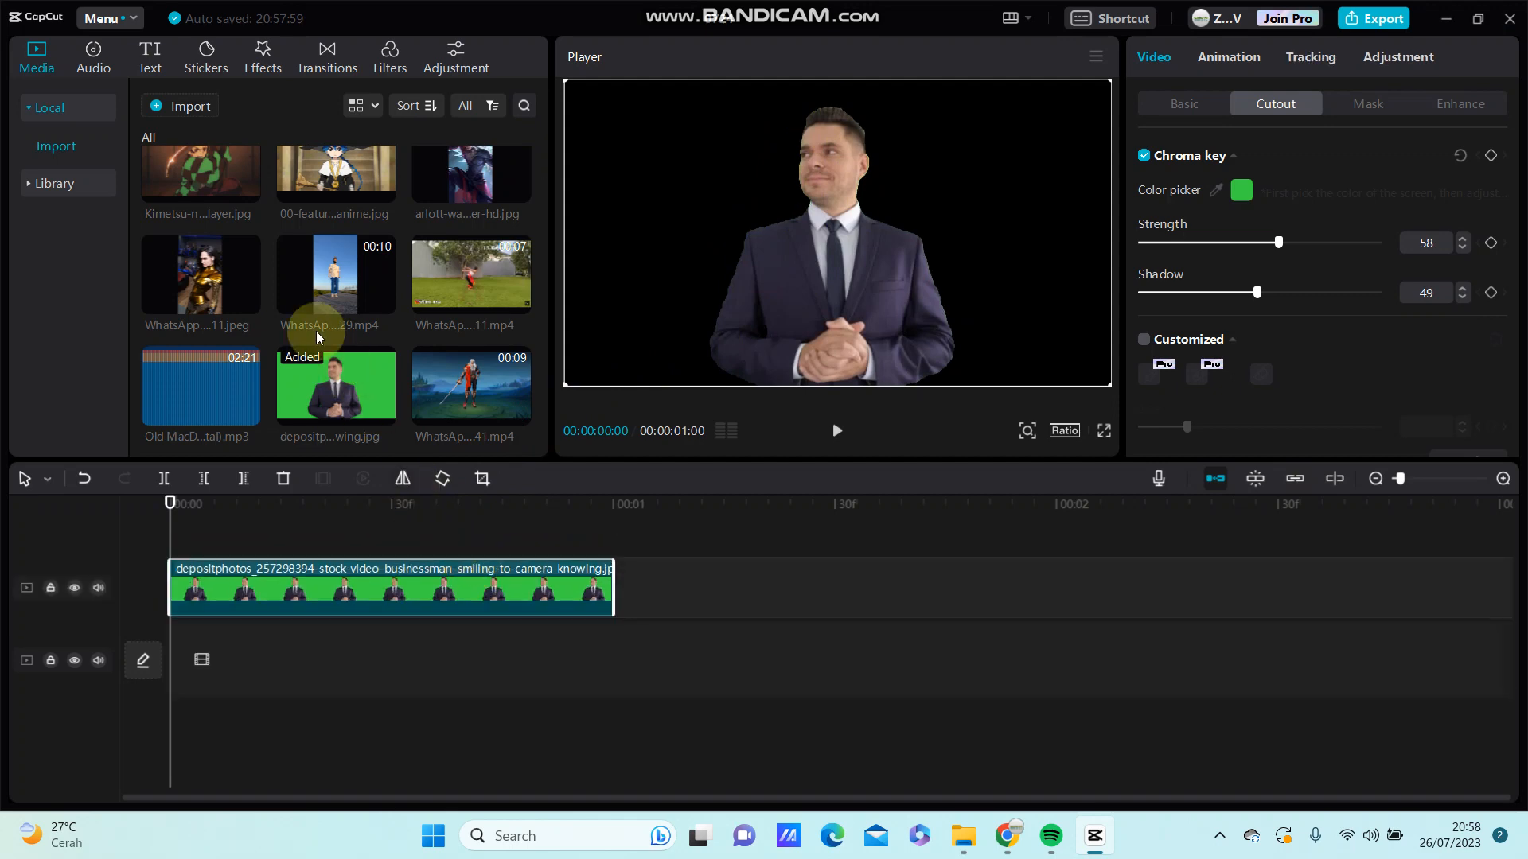
Lay Kimetsu-no-YaibaDemon-Slayer.jpg on the track beneath the businessman and reselect his keying settings
scroll(down, 3)
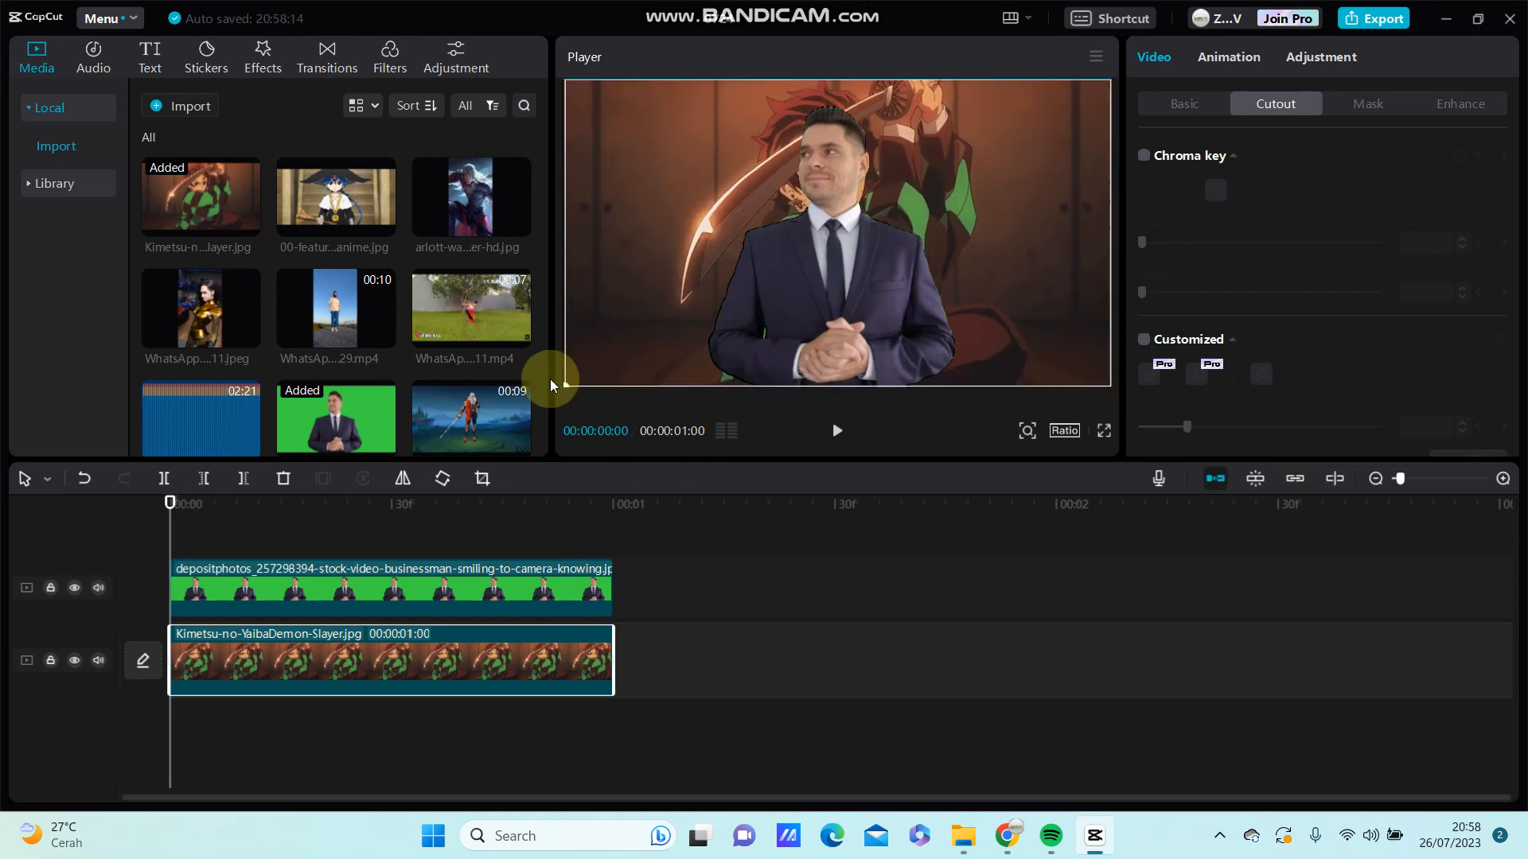
click(1144, 155)
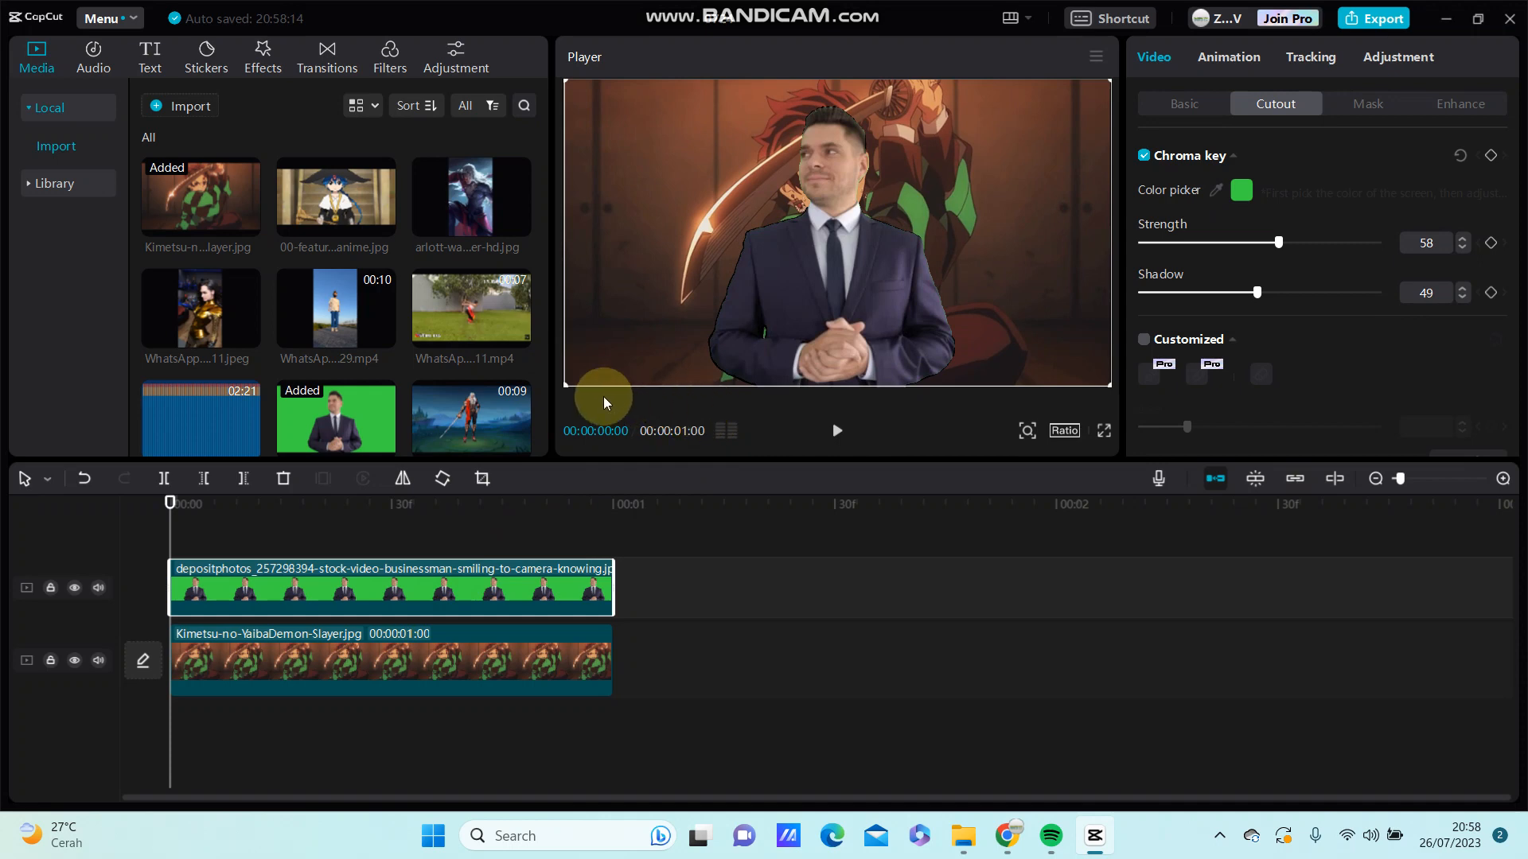